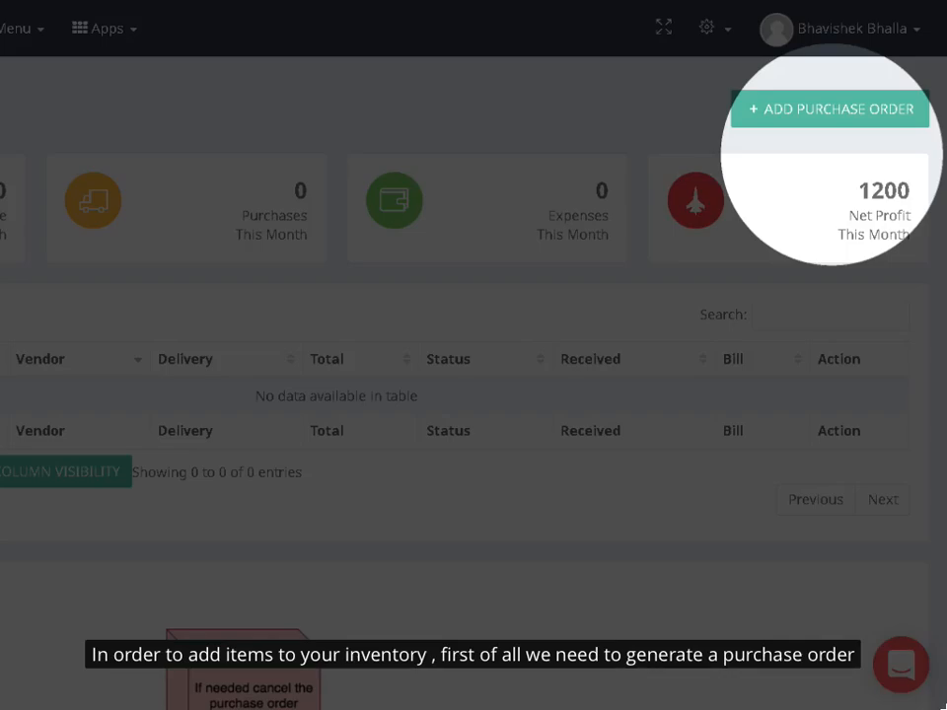
Create purchase order PO-1 for Phones and record receipt of 5 units
left_click(830, 109)
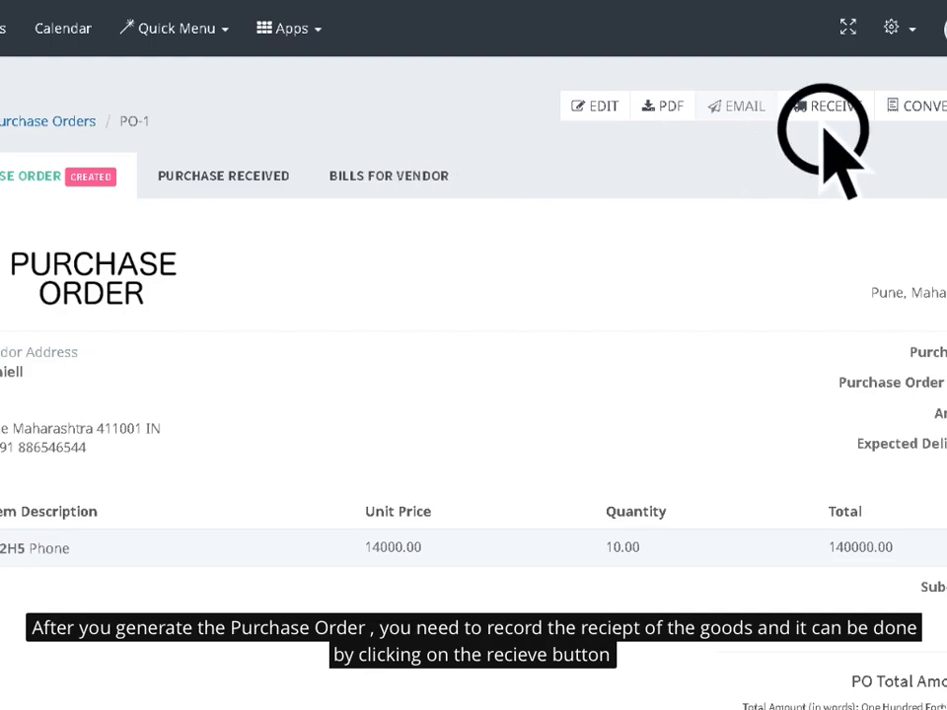
left_click(827, 106)
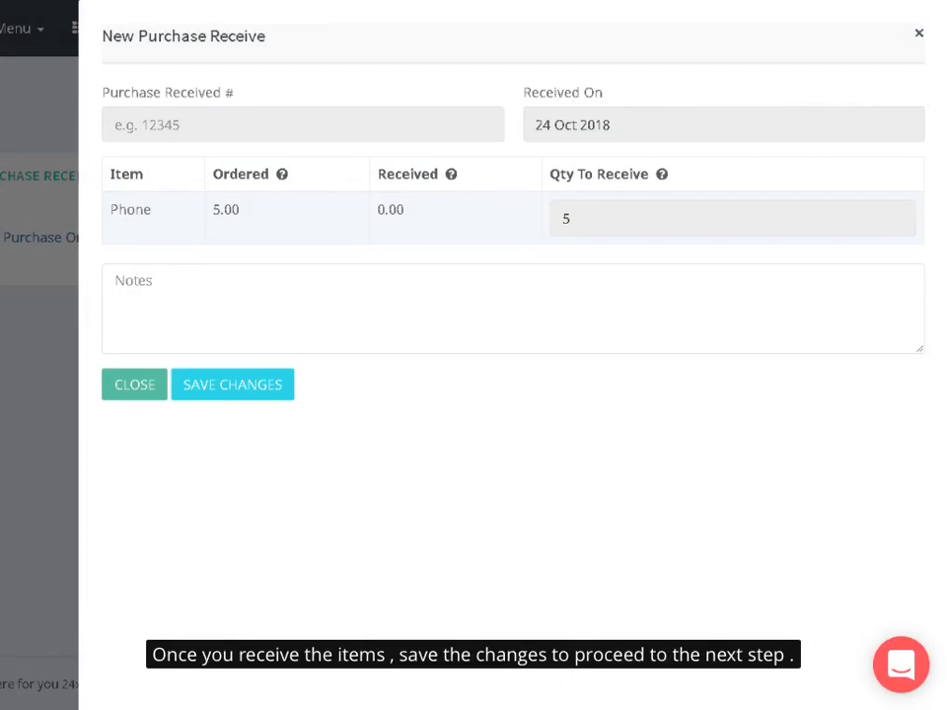
left_click(233, 384)
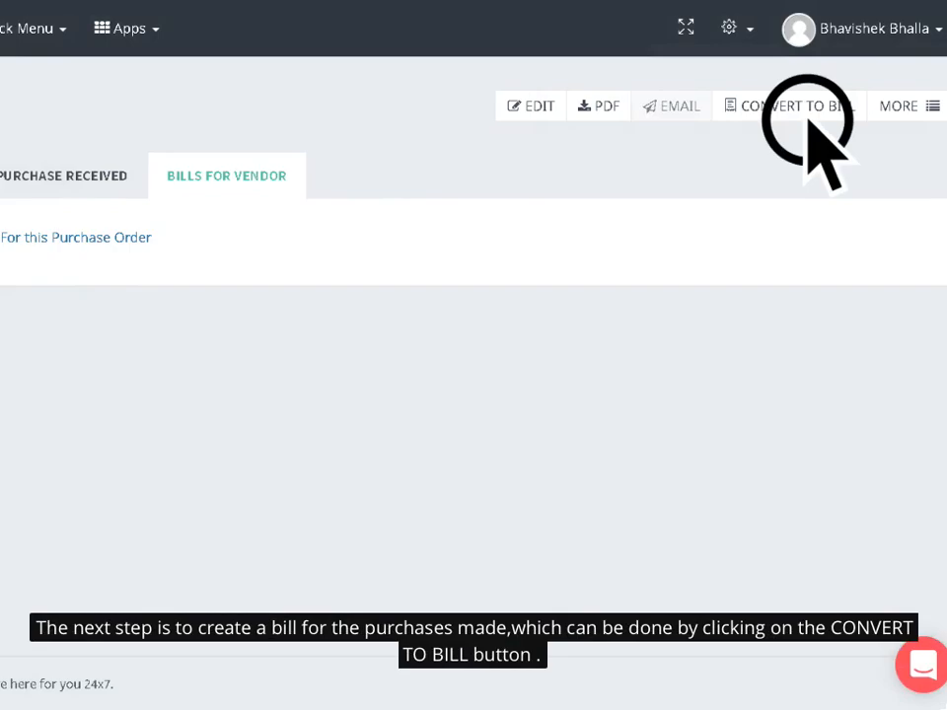
Convert PO-1 into a bill and save it, adding 5 Phones to stock
left_click(788, 105)
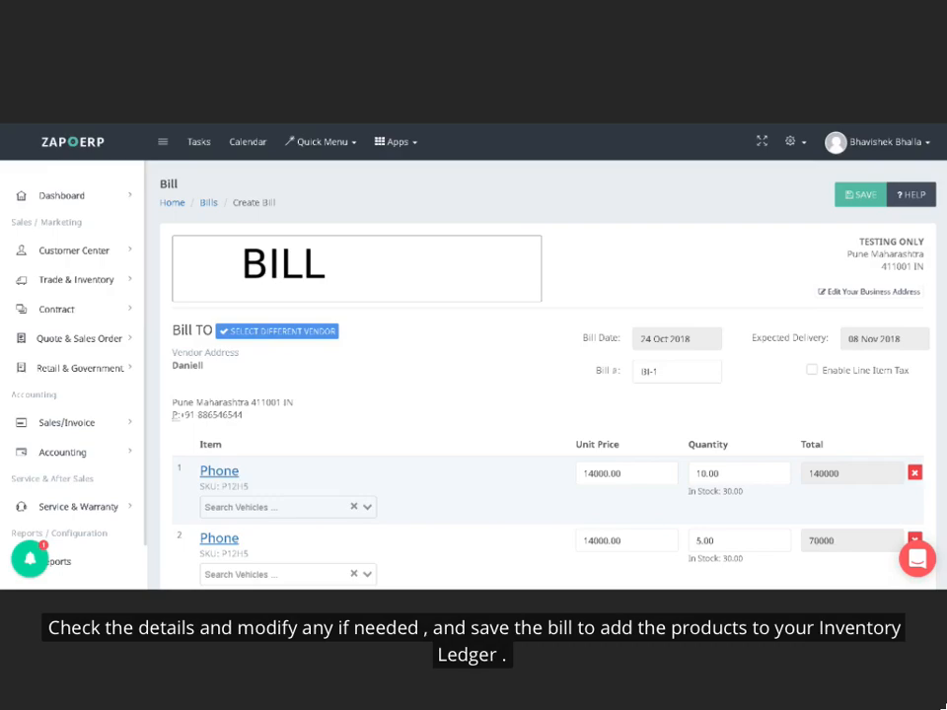
left_click(797, 52)
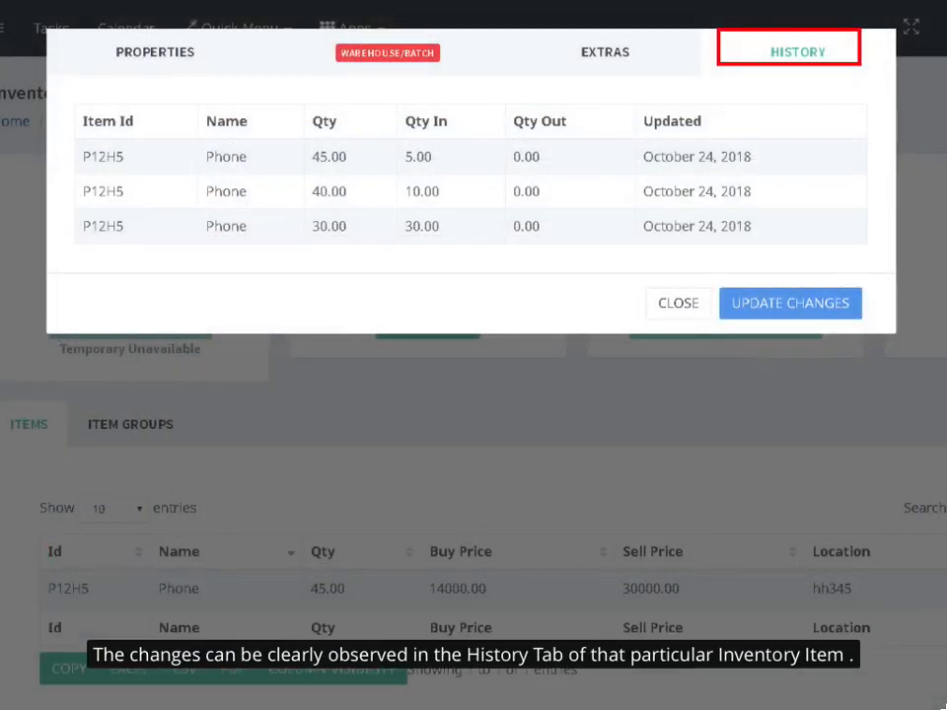